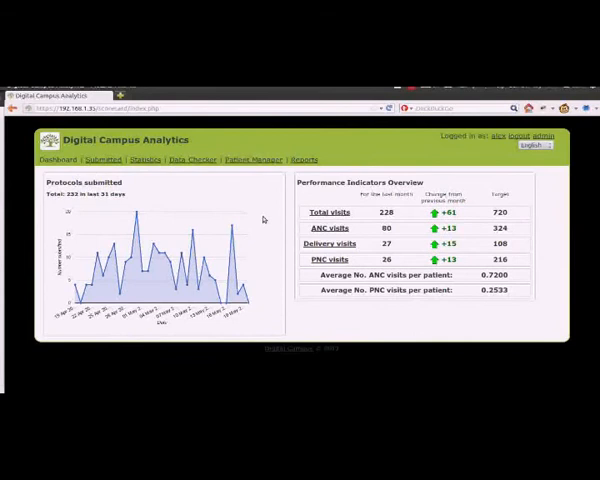
{"action": "mouse_move", "coordinate": [260, 218]}
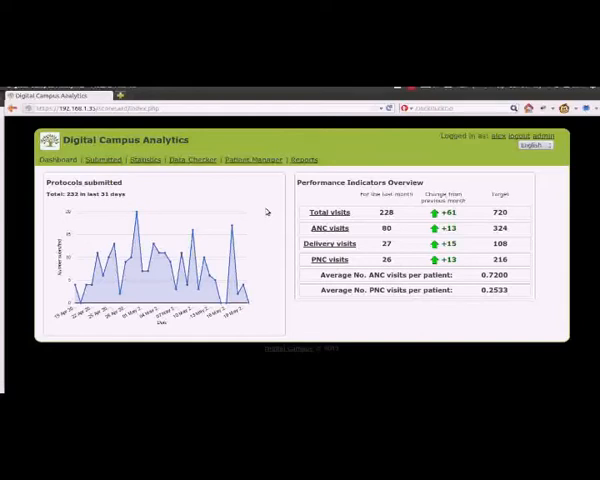
{"action": "mouse_move", "coordinate": [272, 256]}
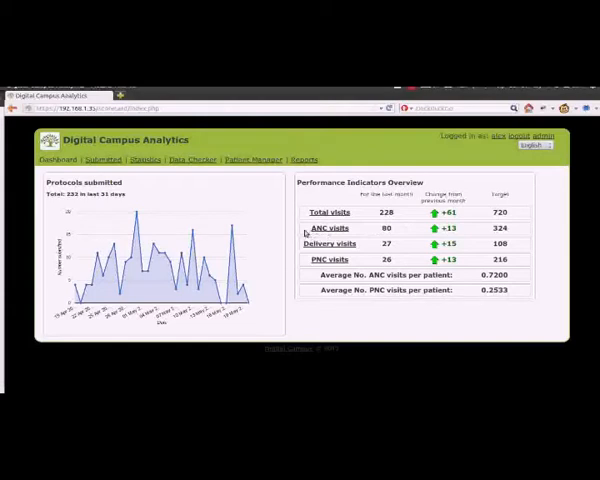
{"action": "mouse_move", "coordinate": [360, 228]}
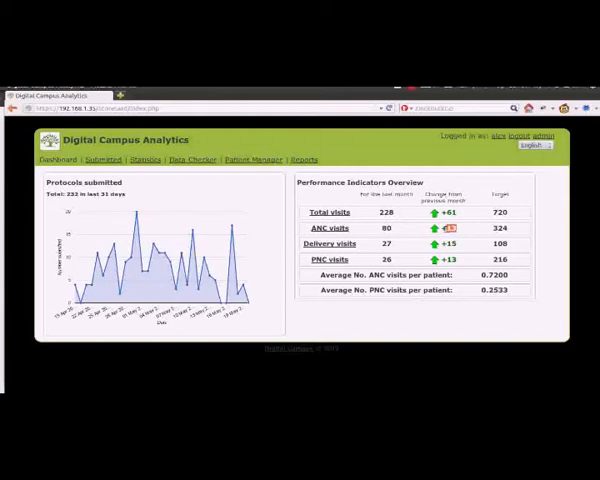
{"action": "mouse_move", "coordinate": [256, 234]}
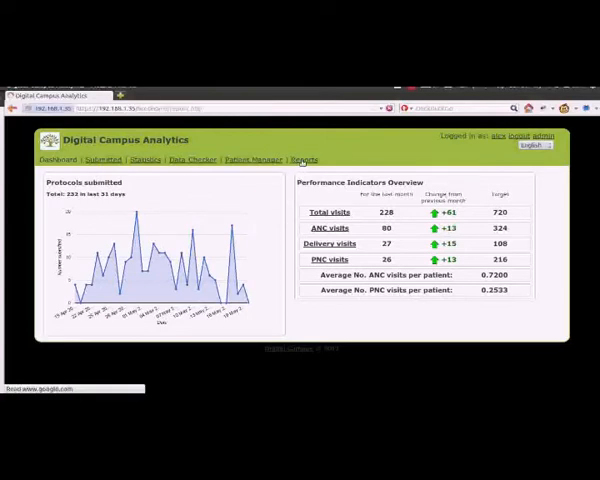
Show the Reports page and choose a different reporting month for the district report.
{"action": "left_click", "coordinate": [304, 160]}
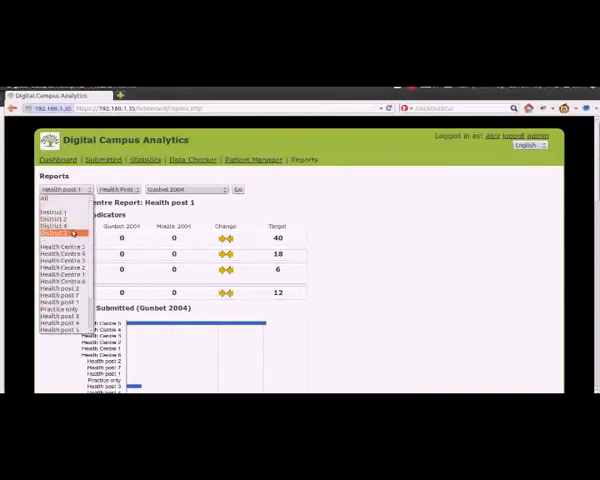
{"action": "mouse_move", "coordinate": [62, 288]}
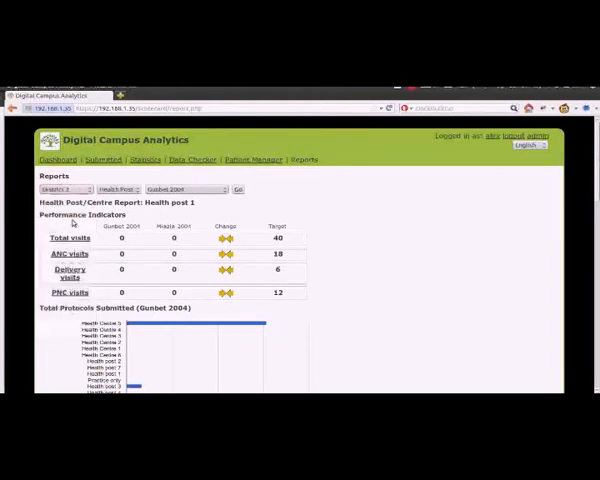
{"action": "left_click", "coordinate": [184, 188]}
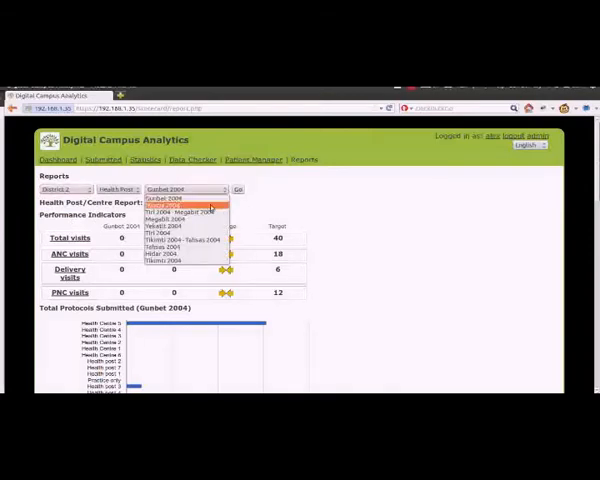
{"action": "left_click", "coordinate": [170, 208]}
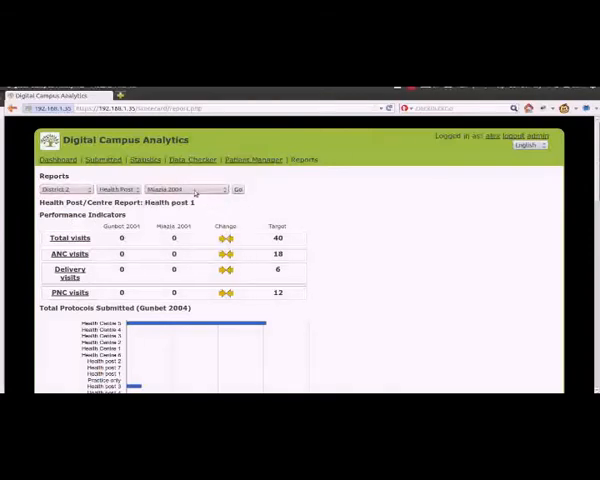
{"action": "mouse_move", "coordinate": [276, 196]}
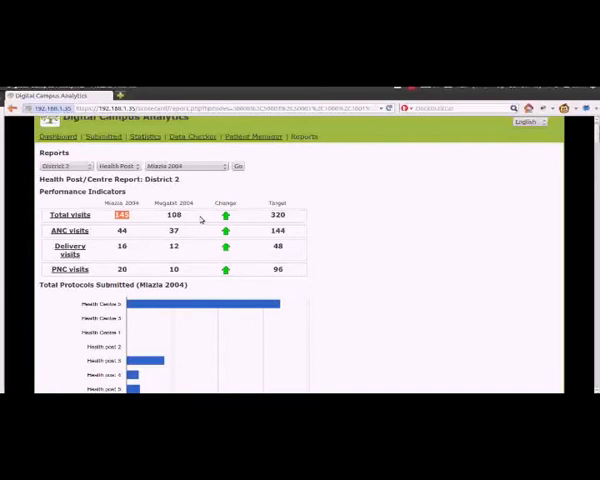
{"action": "mouse_move", "coordinate": [370, 204]}
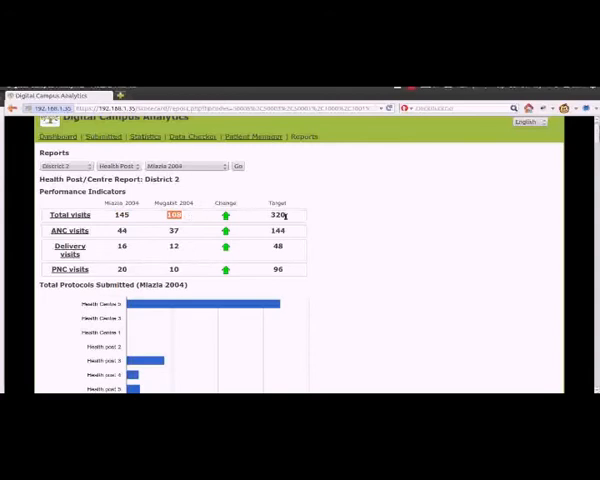
{"action": "scroll", "scroll_direction": "down", "scroll_amount": 3}
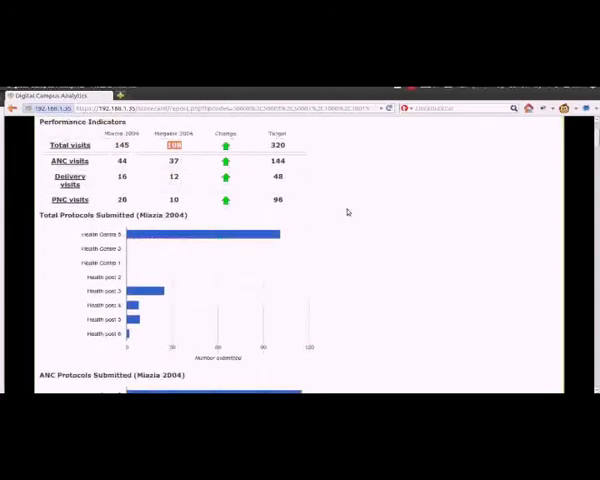
{"action": "mouse_move", "coordinate": [264, 236]}
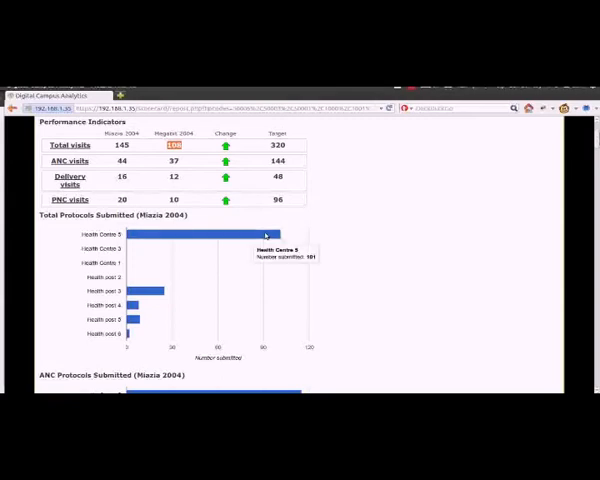
{"action": "mouse_move", "coordinate": [356, 224]}
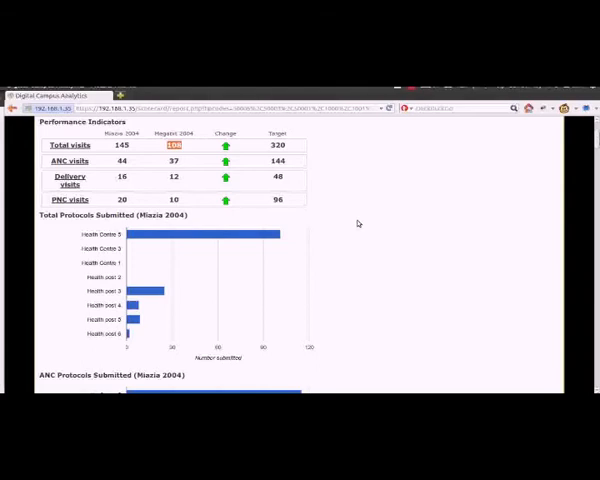
{"action": "mouse_move", "coordinate": [316, 236]}
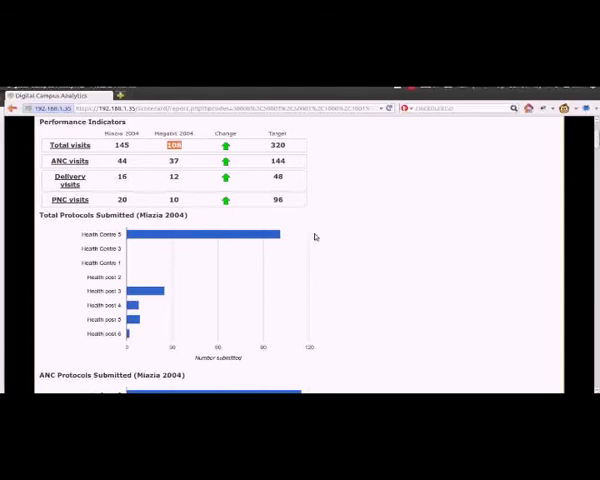
{"action": "mouse_move", "coordinate": [232, 238]}
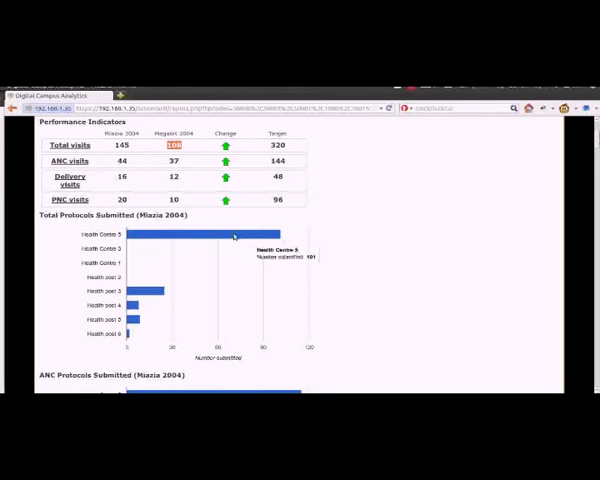
{"action": "mouse_move", "coordinate": [340, 232]}
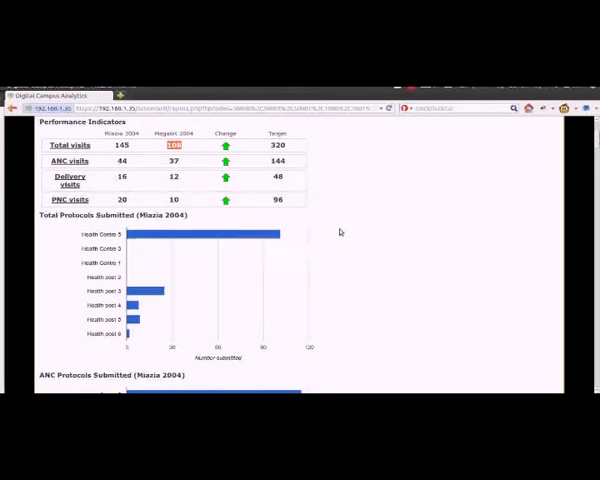
{"action": "scroll", "scroll_direction": "down", "scroll_amount": 3}
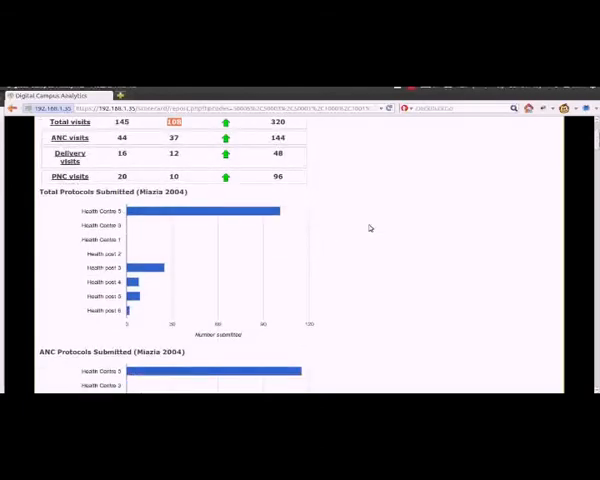
{"action": "scroll", "scroll_direction": "down", "scroll_amount": 3}
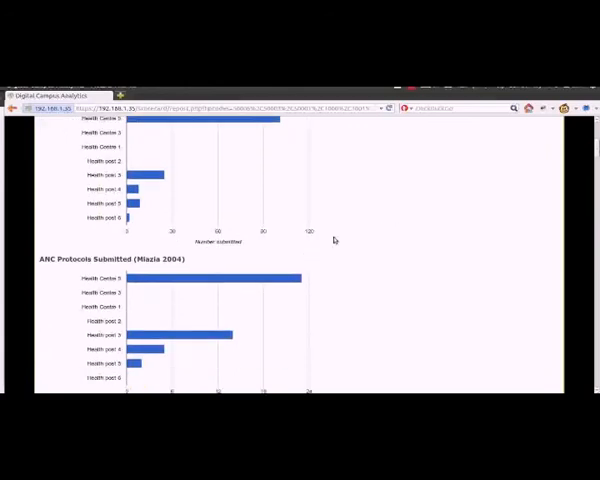
{"action": "scroll", "scroll_direction": "down", "scroll_amount": 3}
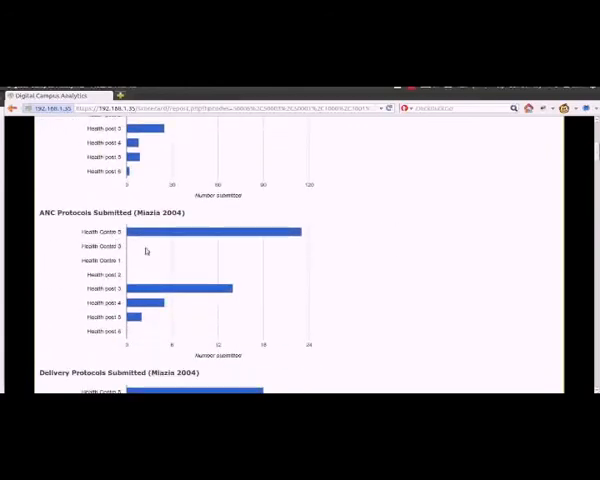
{"action": "scroll", "scroll_direction": "down", "scroll_amount": 3}
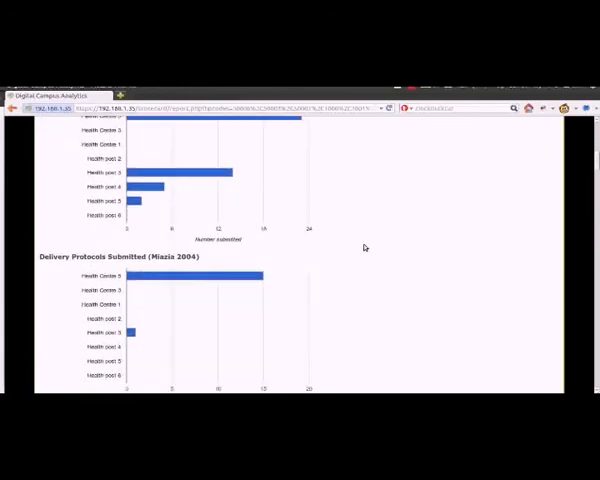
{"action": "scroll", "scroll_direction": "down", "scroll_amount": 3}
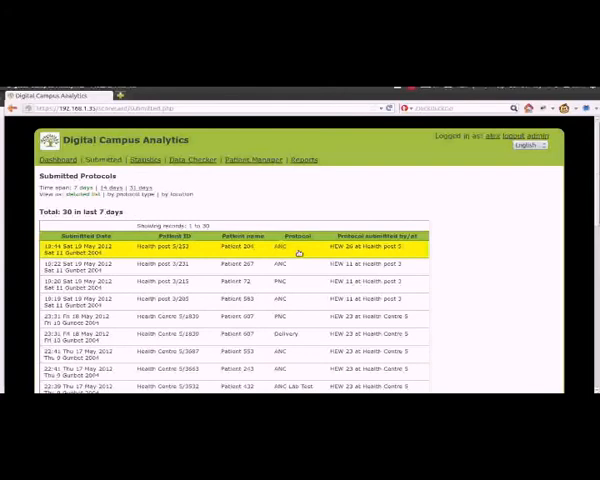
Scroll down through the Submitted Protocols list for the last 7 days.
{"action": "scroll", "scroll_direction": "down", "scroll_amount": 3}
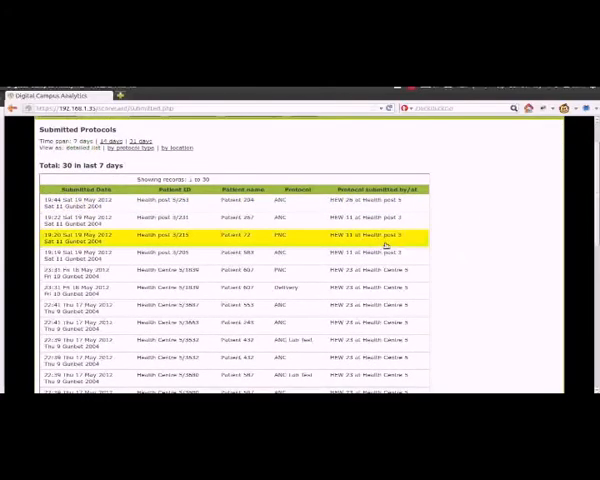
{"action": "mouse_move", "coordinate": [368, 246]}
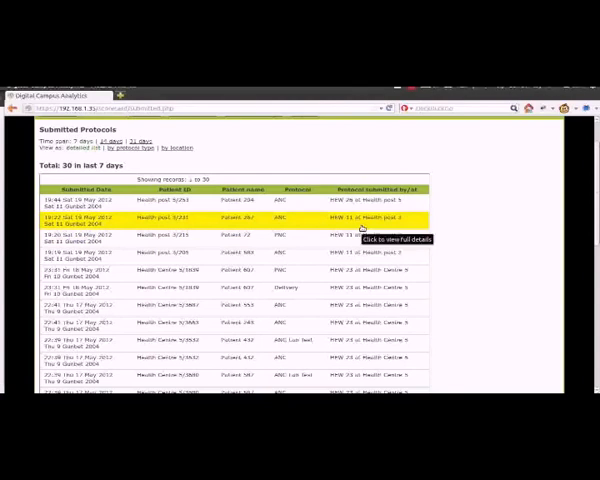
{"action": "mouse_move", "coordinate": [316, 222]}
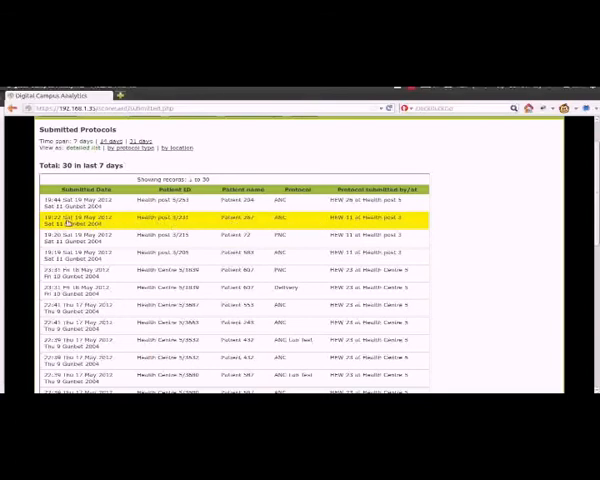
Review a submitted protocol's patient record in Patient Manager, then select the patient number field.
{"action": "left_click", "coordinate": [284, 222]}
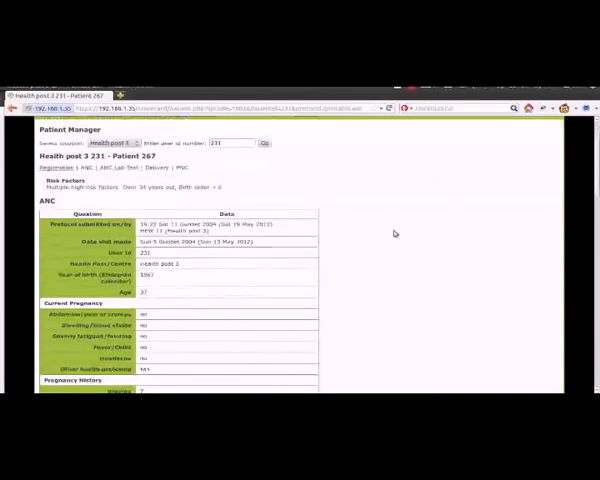
{"action": "scroll", "scroll_direction": "down", "scroll_amount": 3}
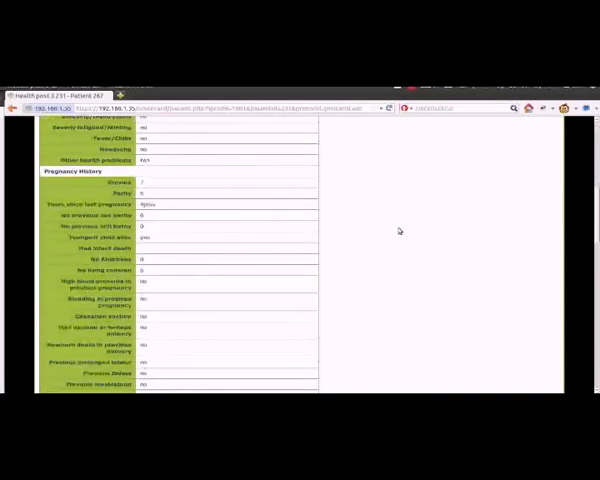
{"action": "scroll", "scroll_direction": "down", "scroll_amount": 3}
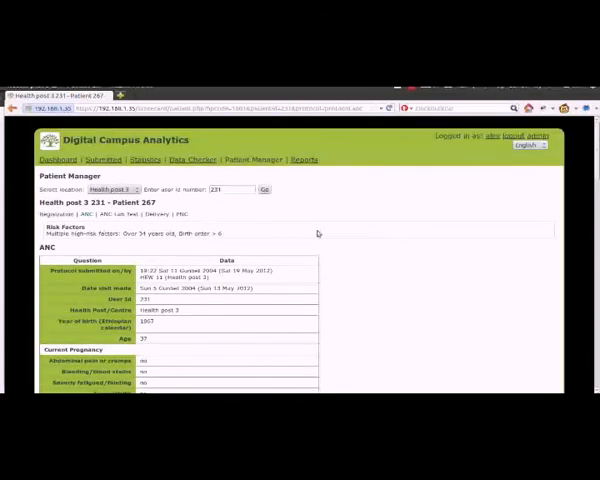
{"action": "mouse_move", "coordinate": [280, 208]}
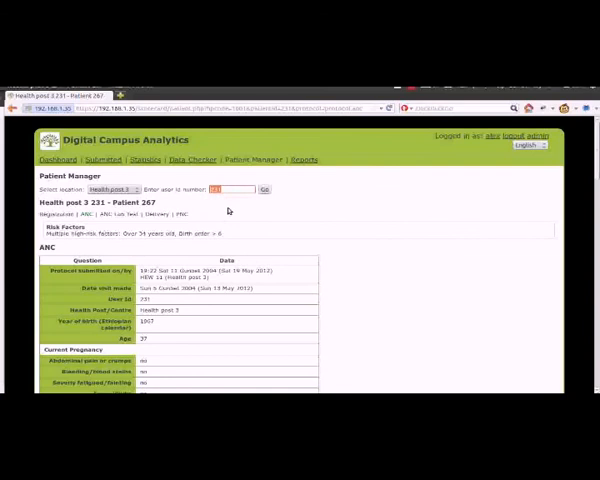
{"action": "left_click", "coordinate": [110, 188]}
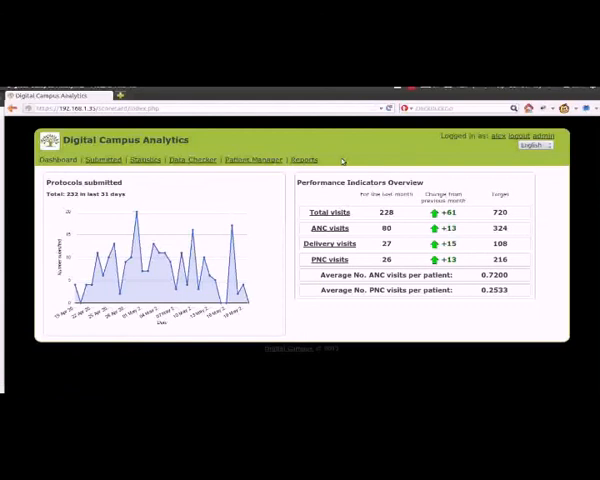
{"action": "mouse_move", "coordinate": [266, 196]}
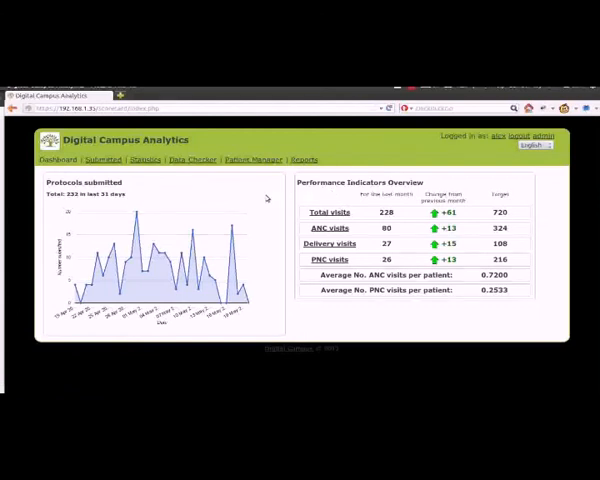
{"action": "mouse_move", "coordinate": [268, 196]}
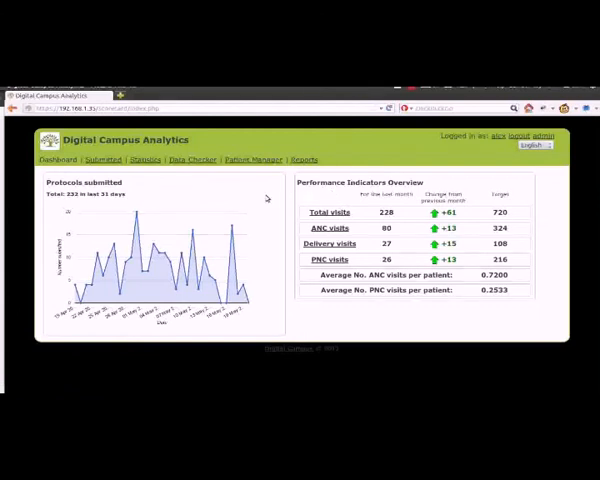